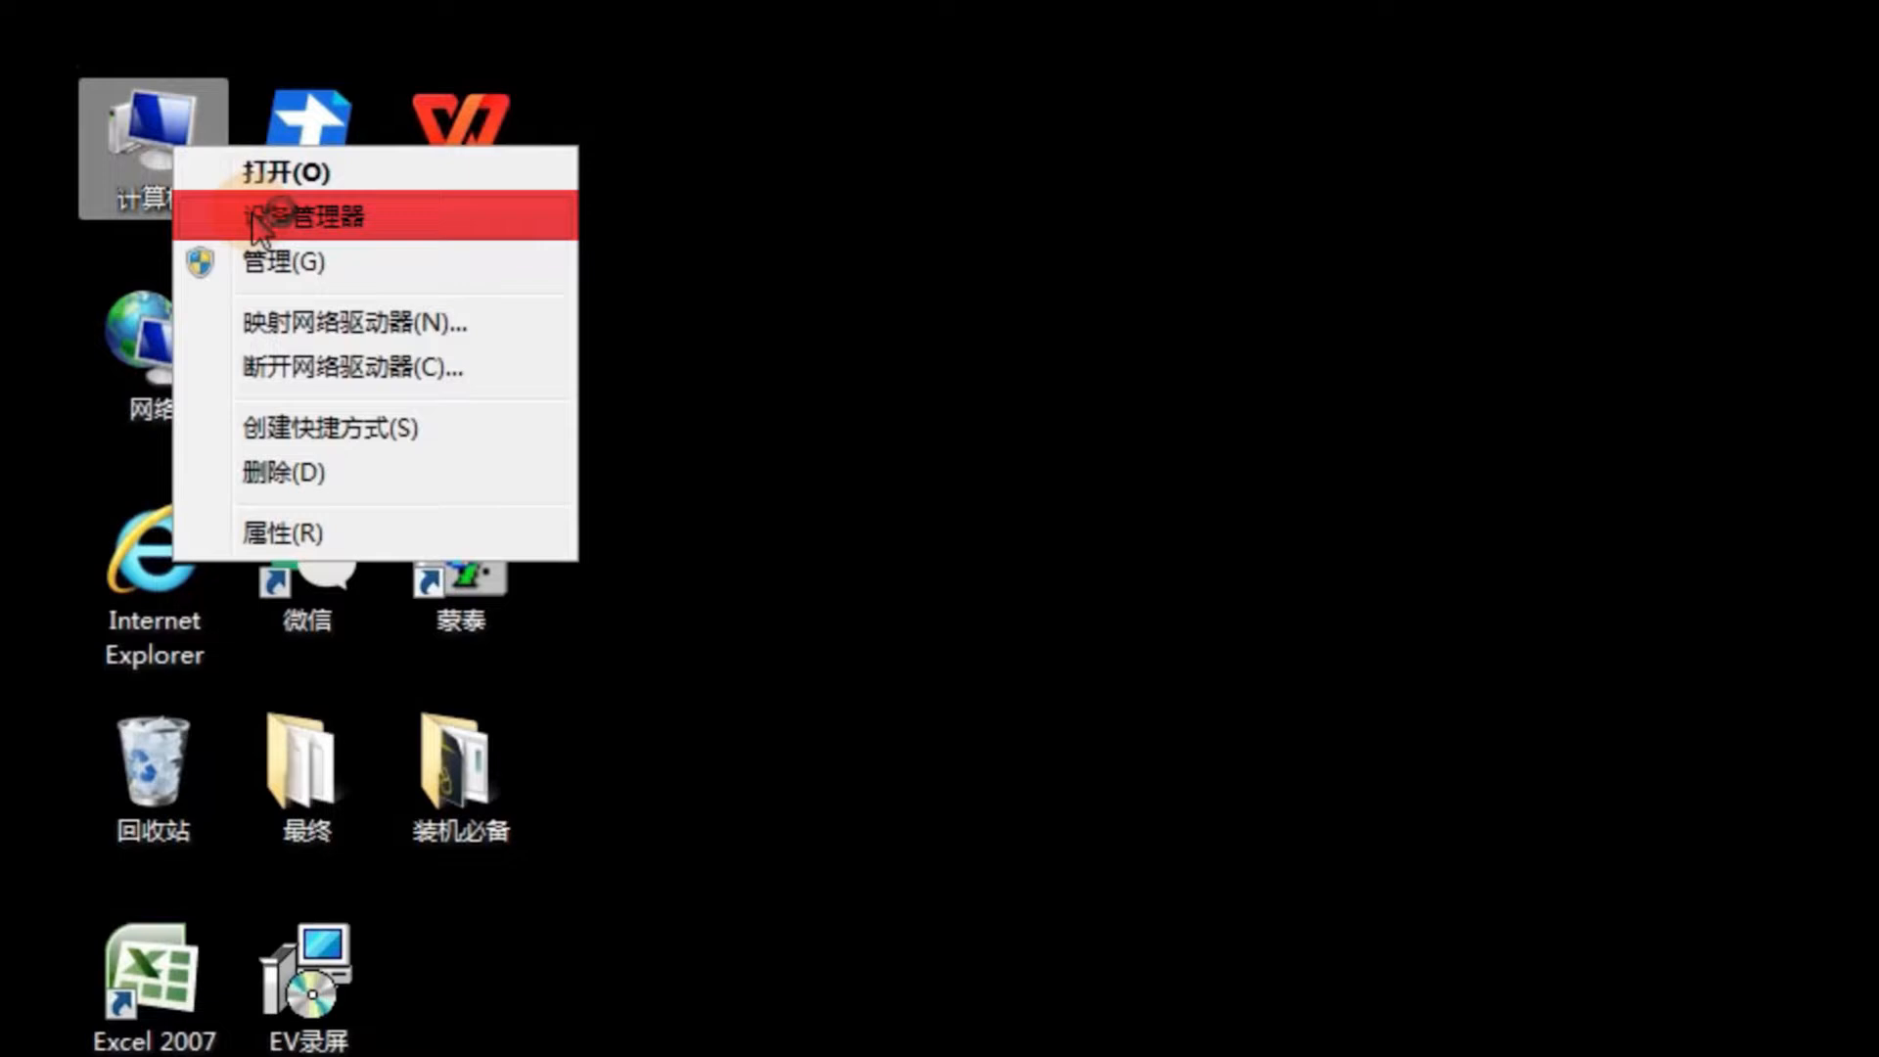
Step: Launch Device Manager from the Computer icon's context menu on the desktop
click(312, 215)
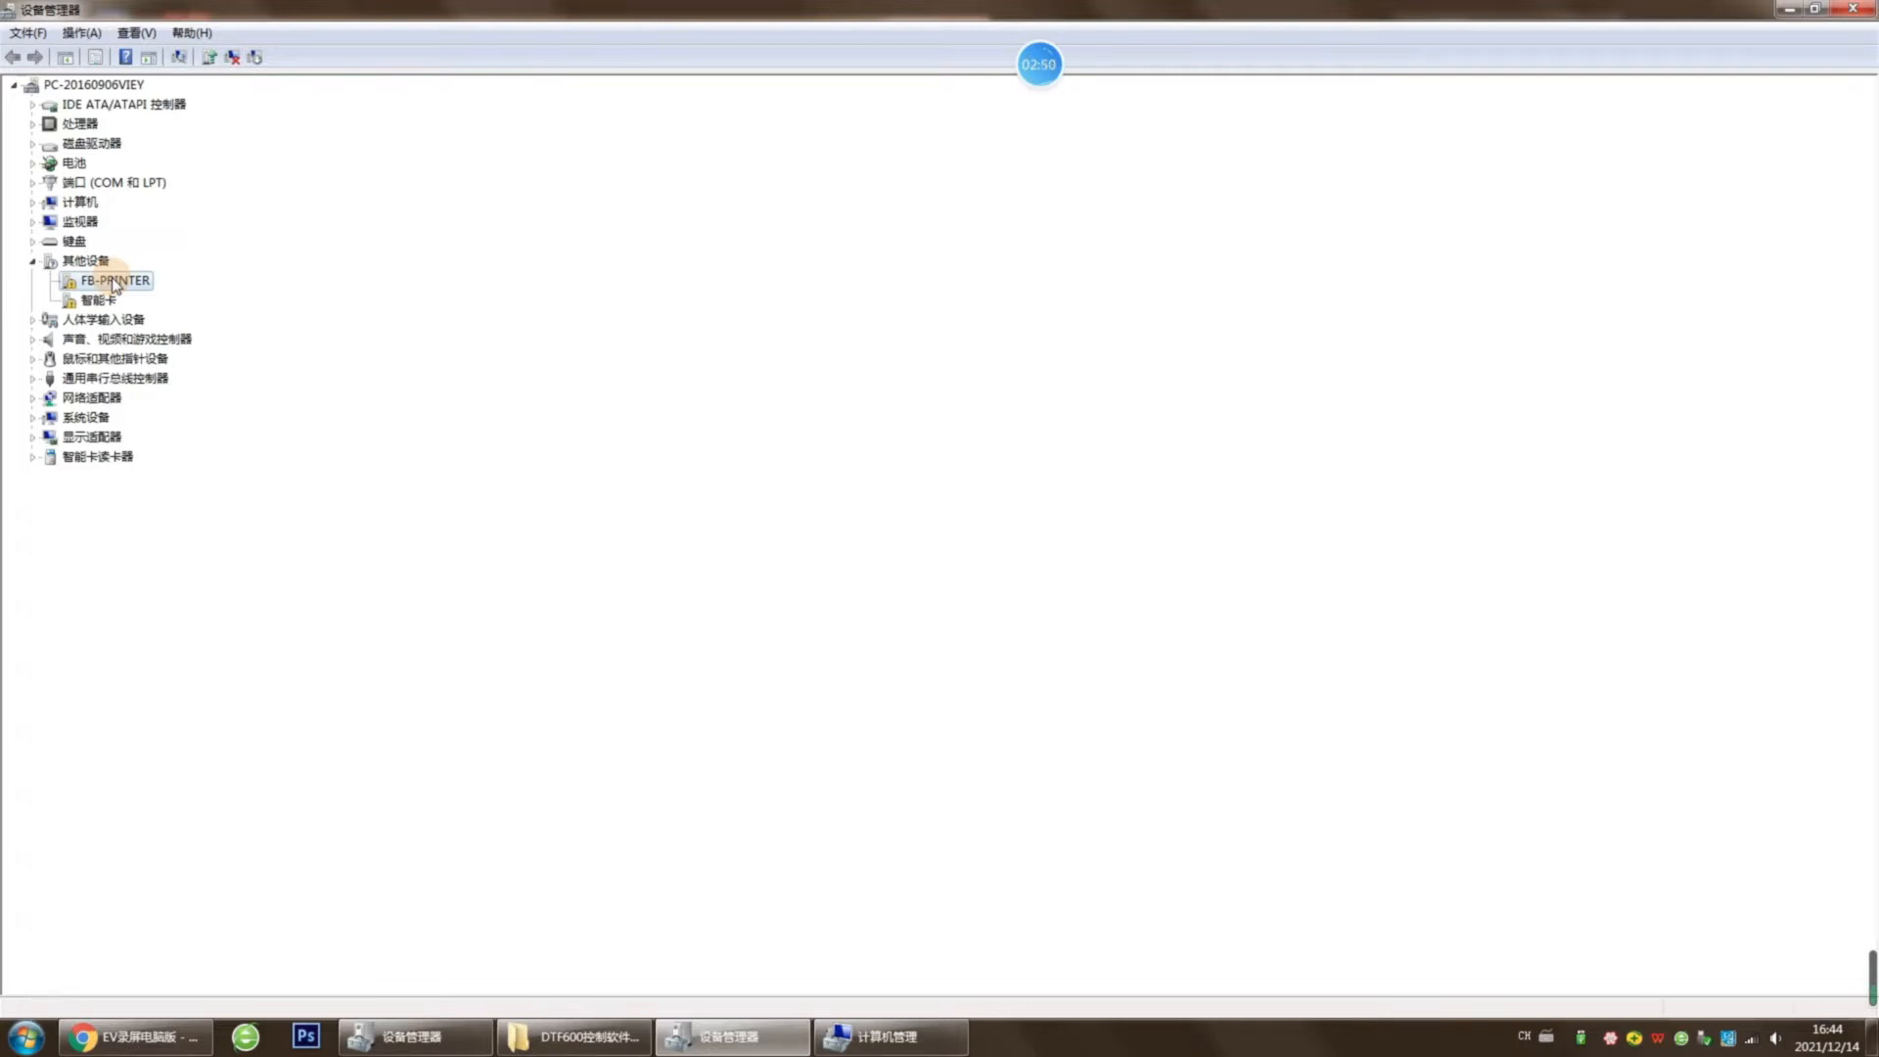
Step: Update FB-PRINTER's driver manually from the sublistar usb dirver_64bits folder, reaching the publisher warning
double_click(116, 279)
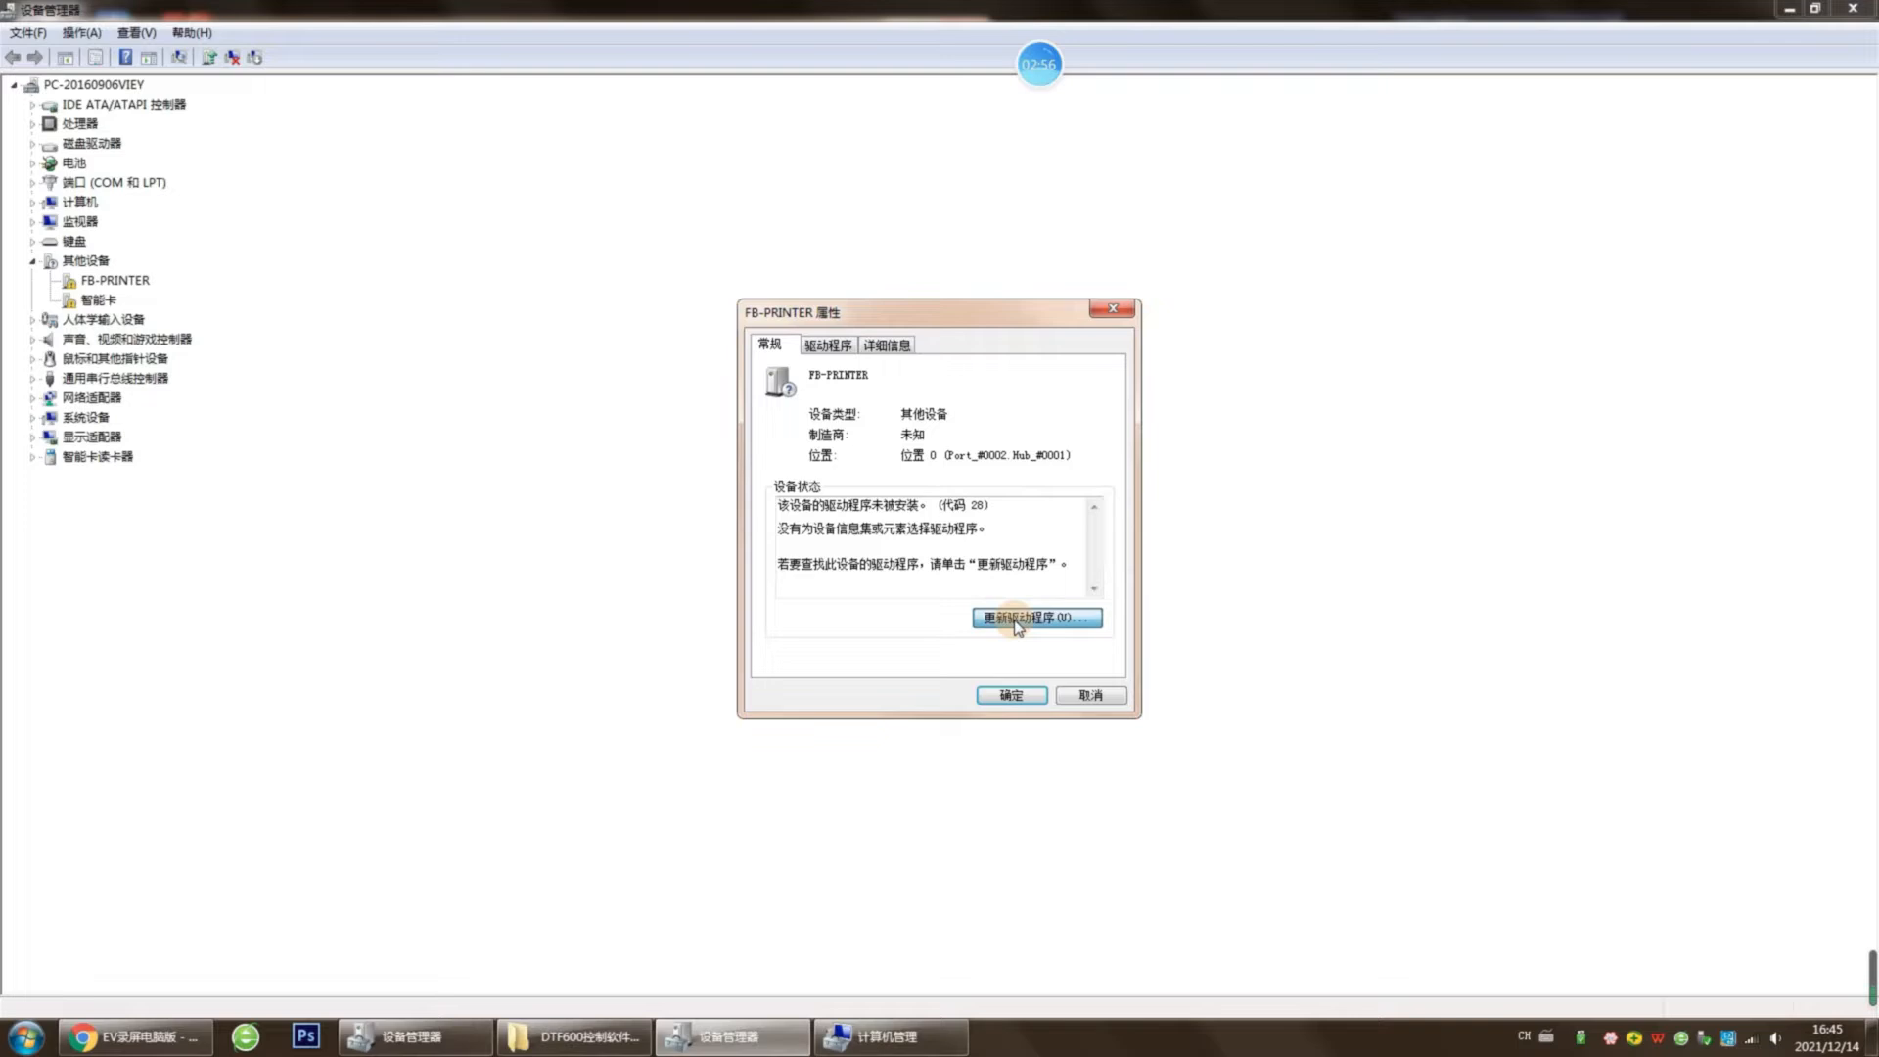
click(1035, 617)
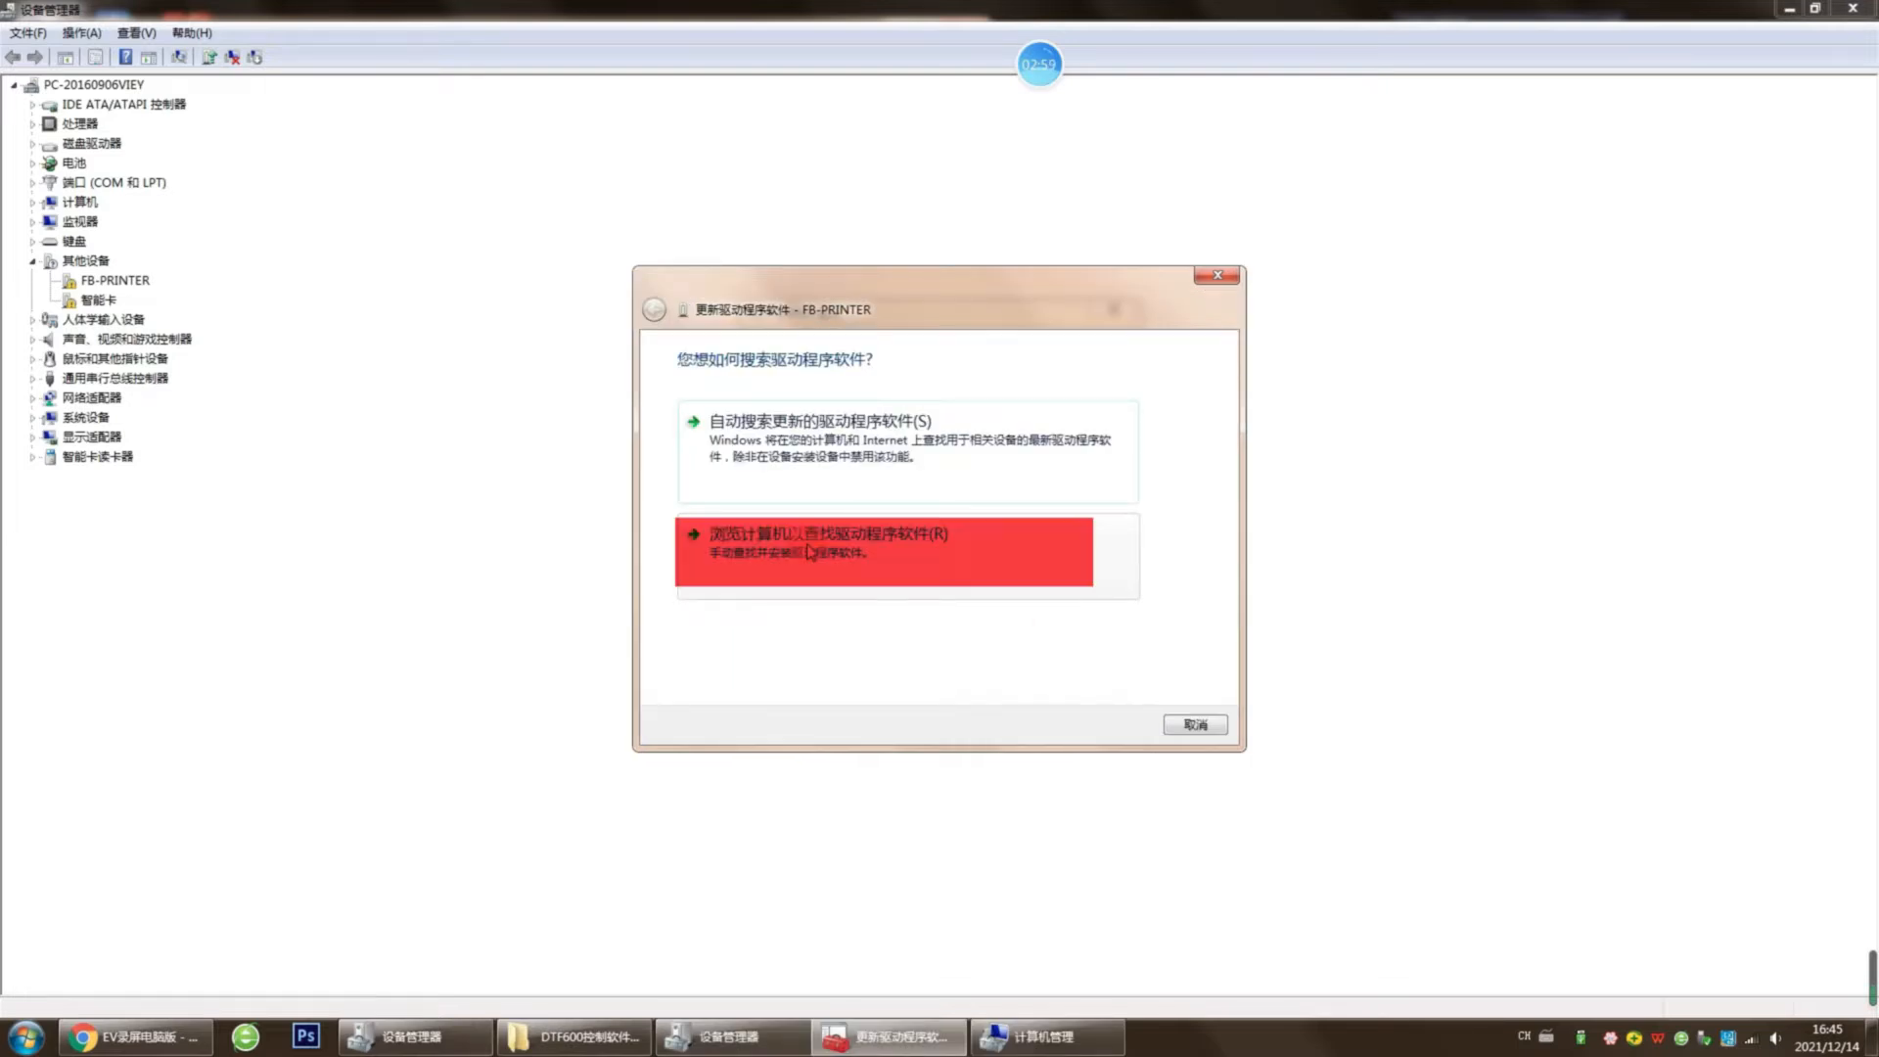
click(886, 551)
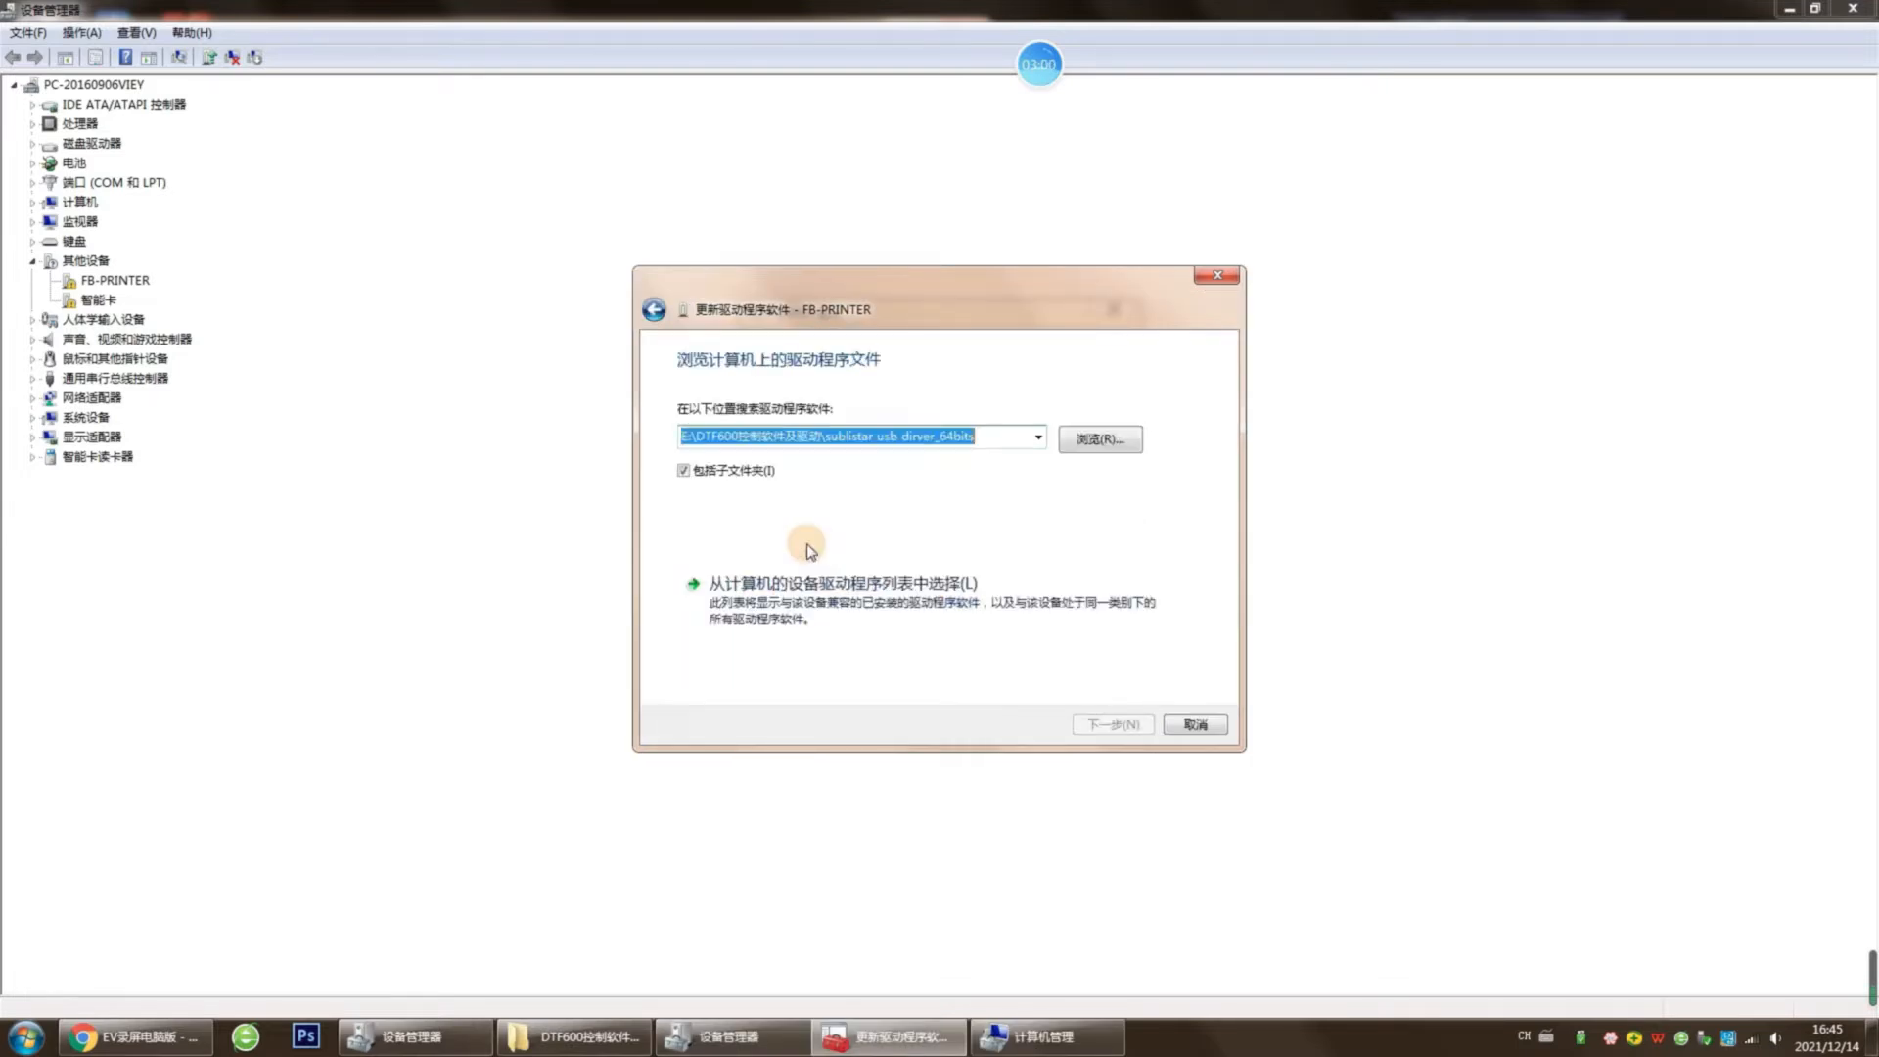
click(1095, 439)
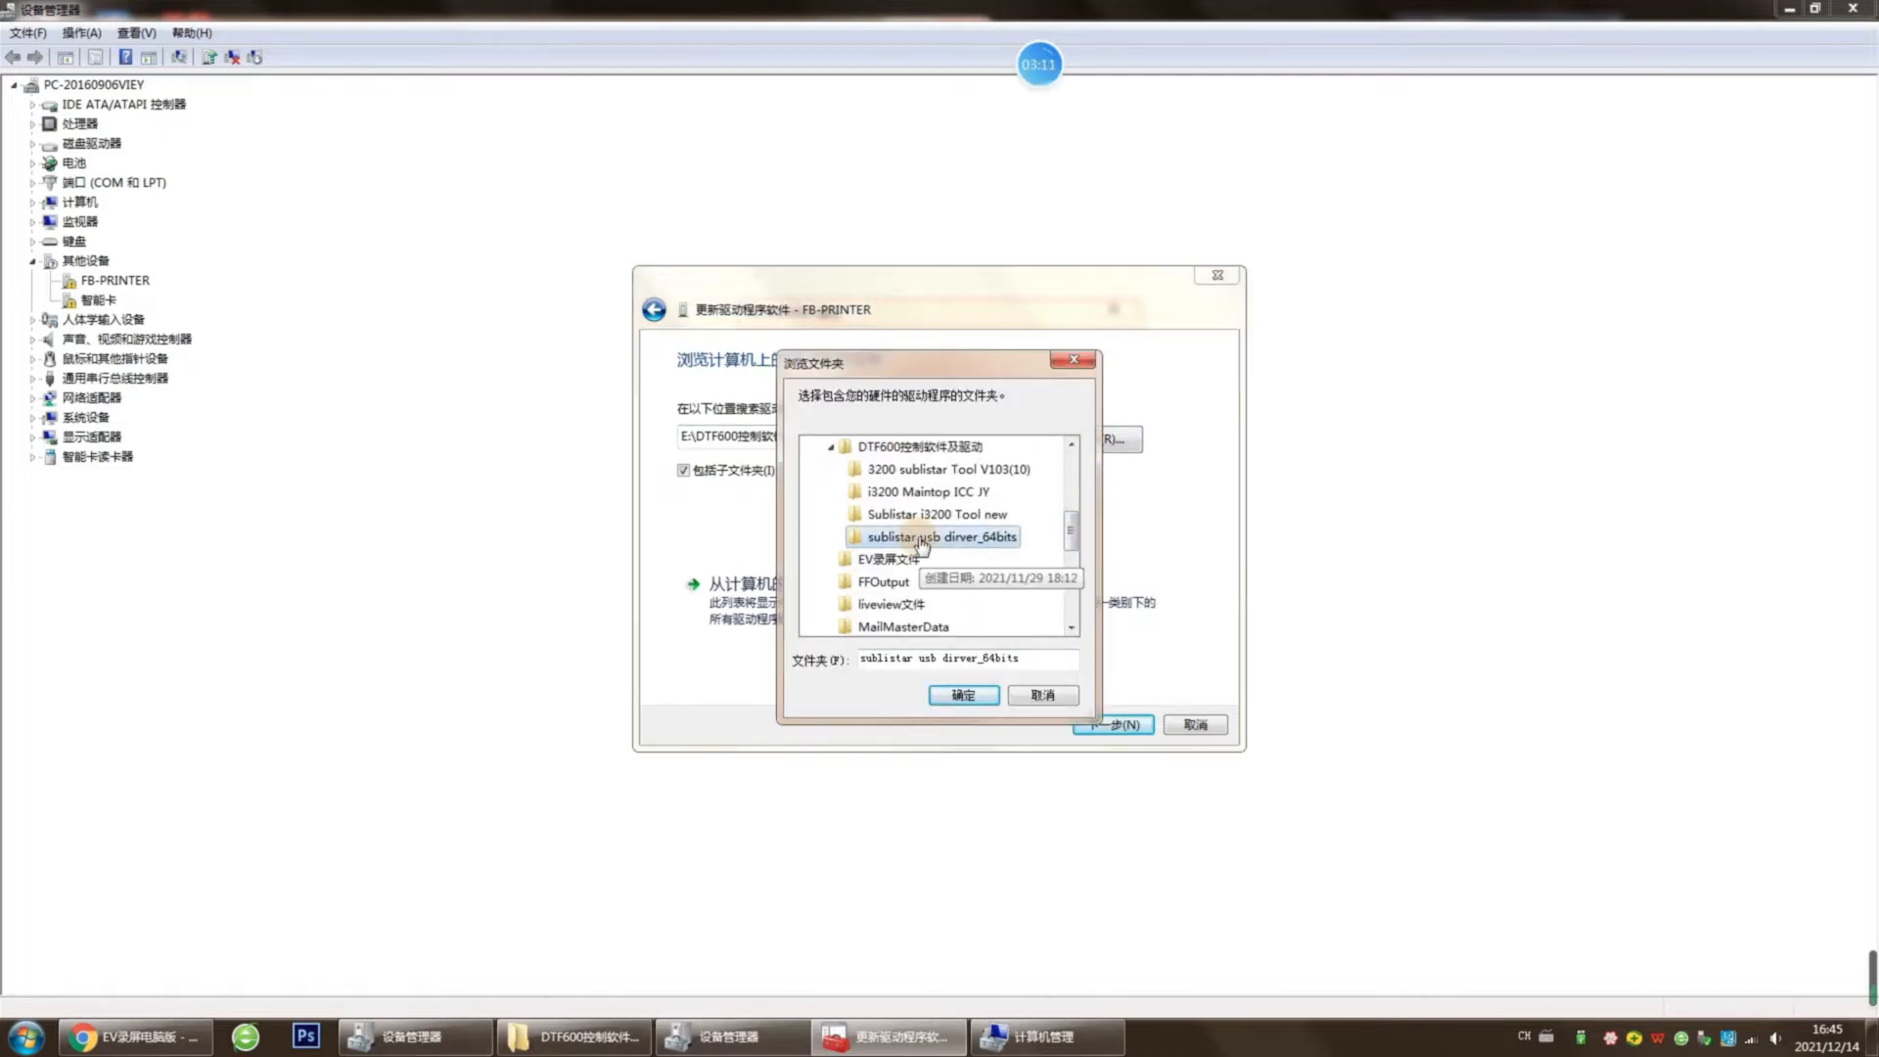
click(961, 695)
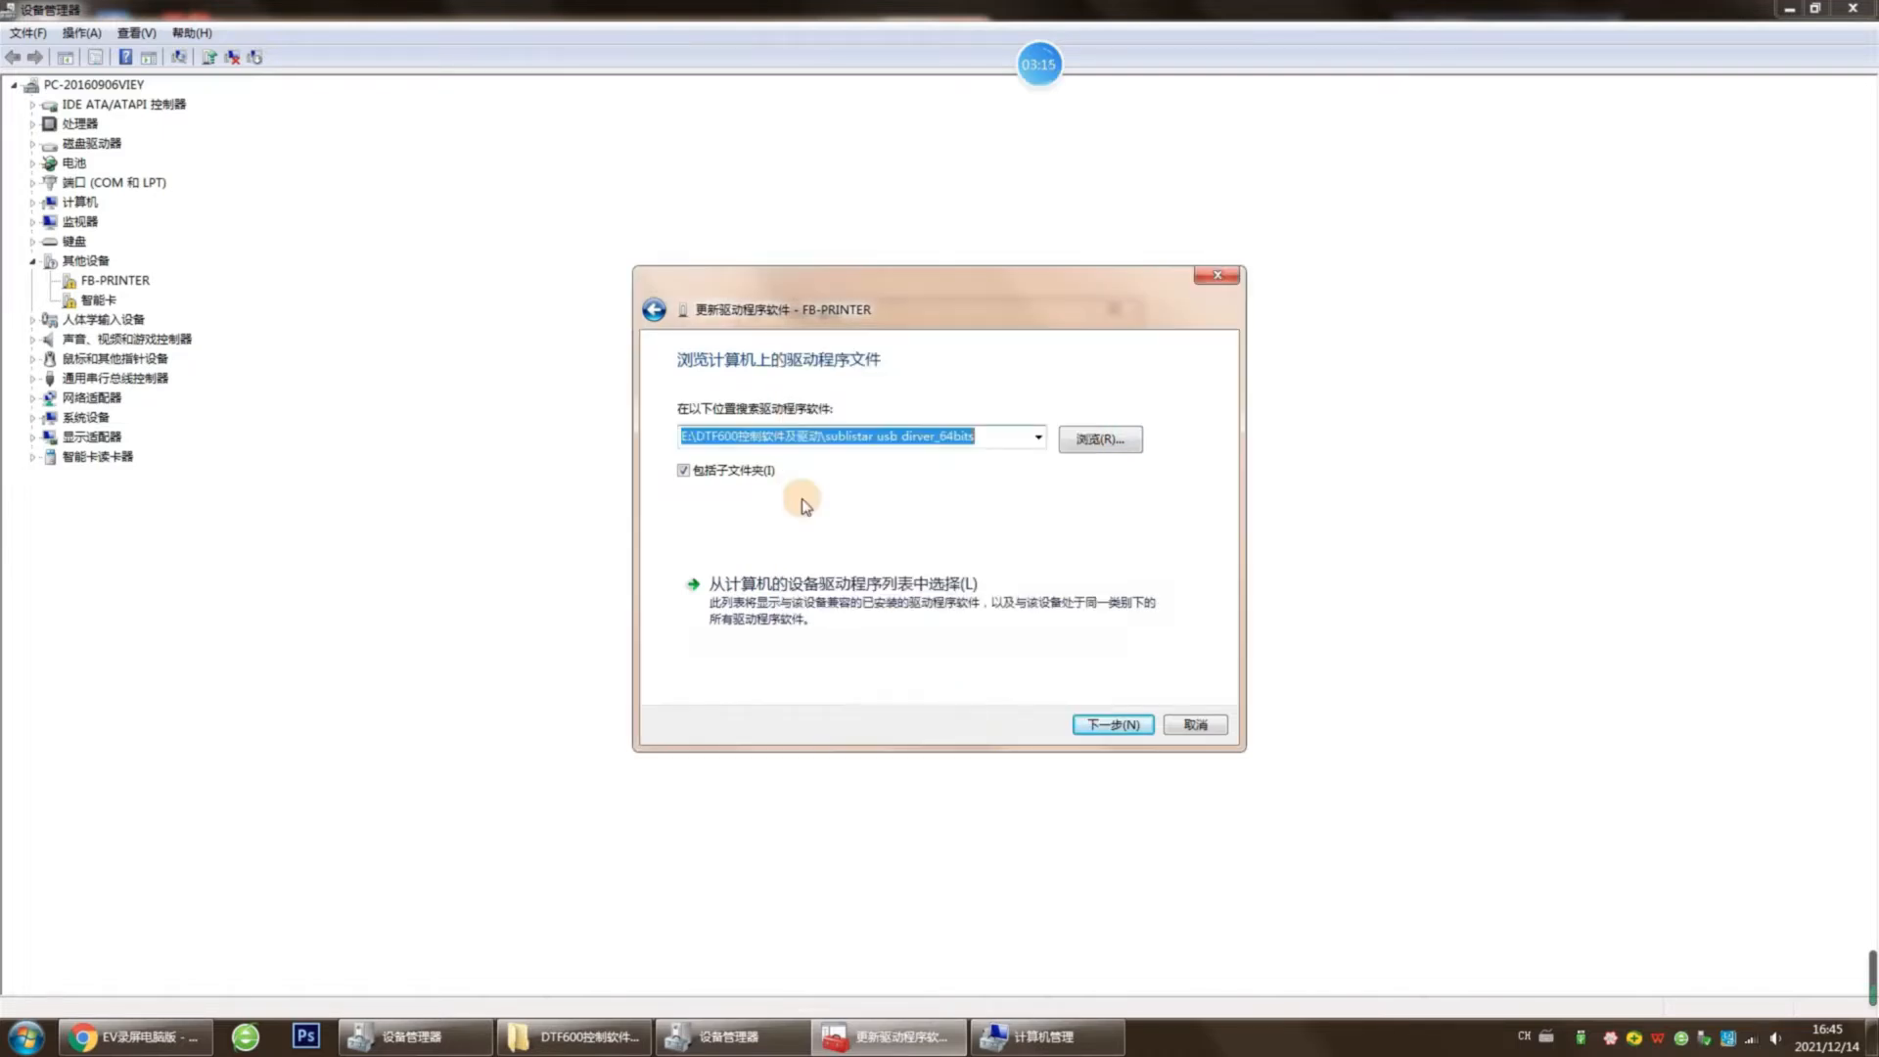
click(1110, 724)
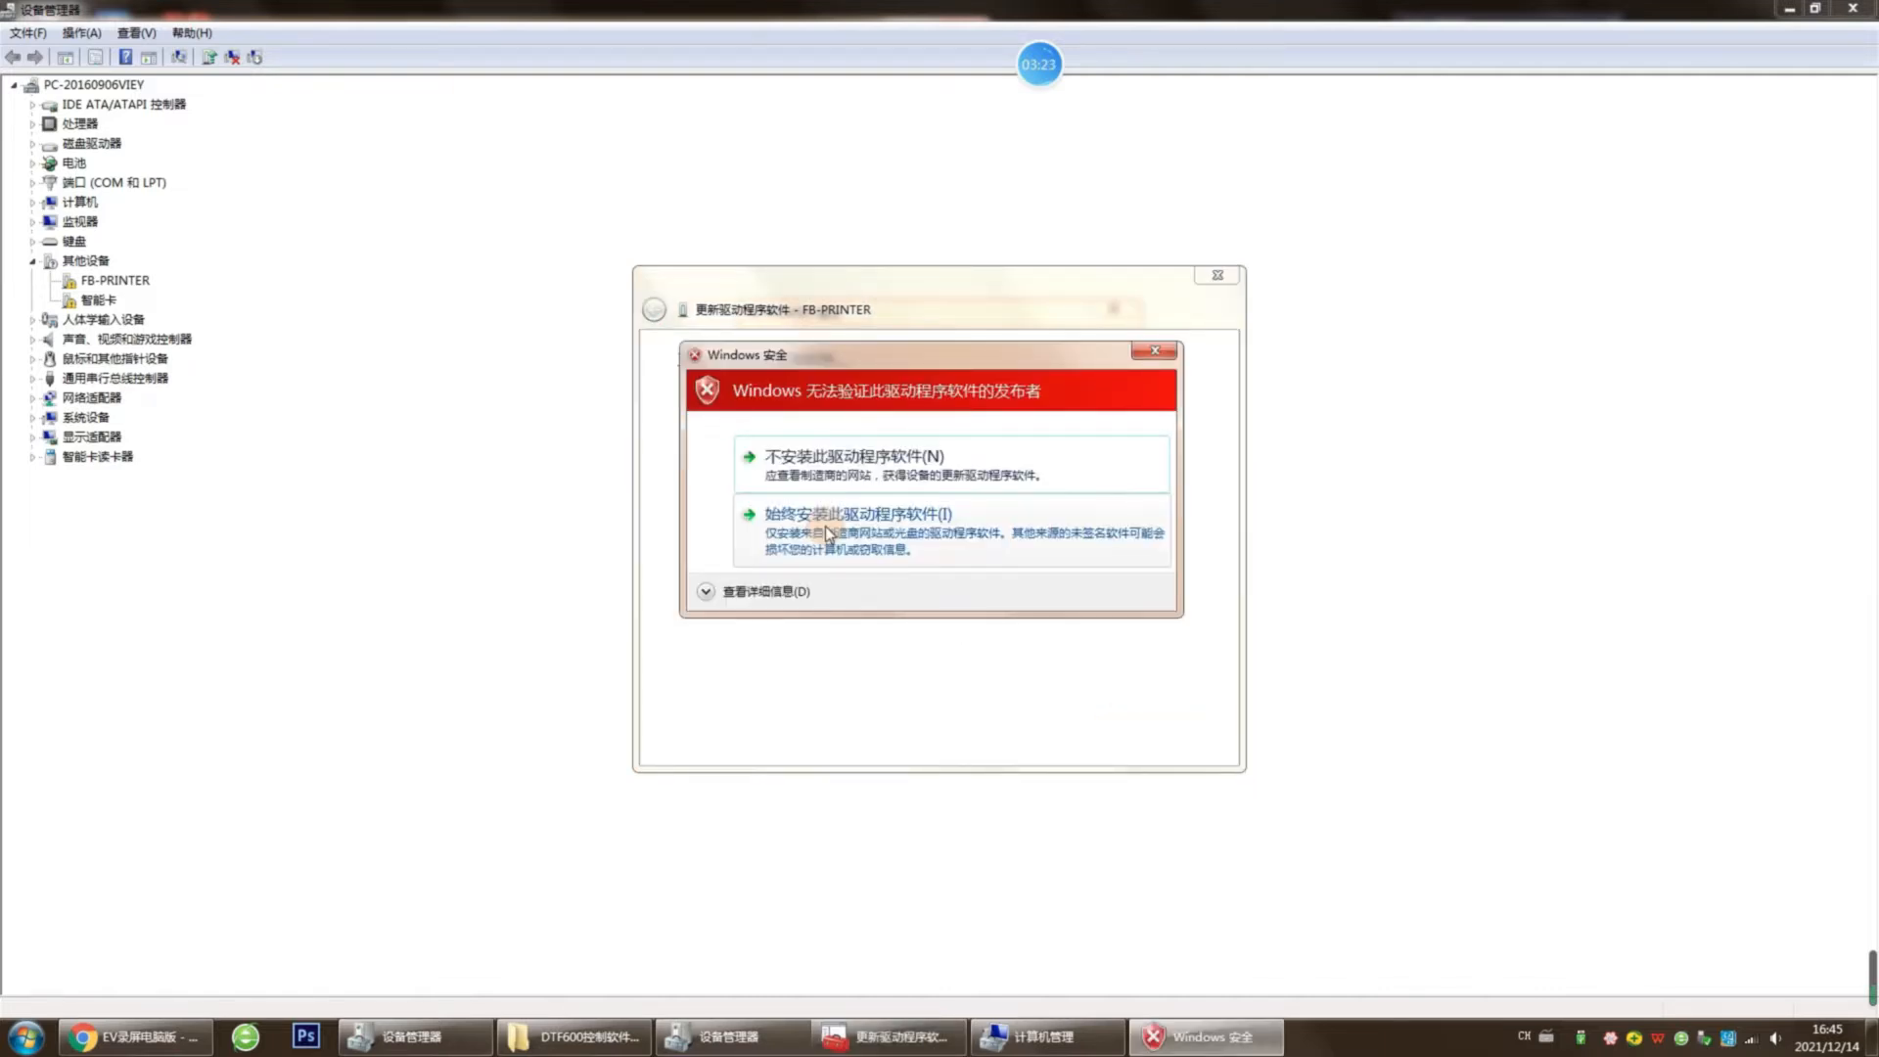
Step: Accept the unverified driver so the device installs as SUBLISTAR and dismiss the success page
click(852, 512)
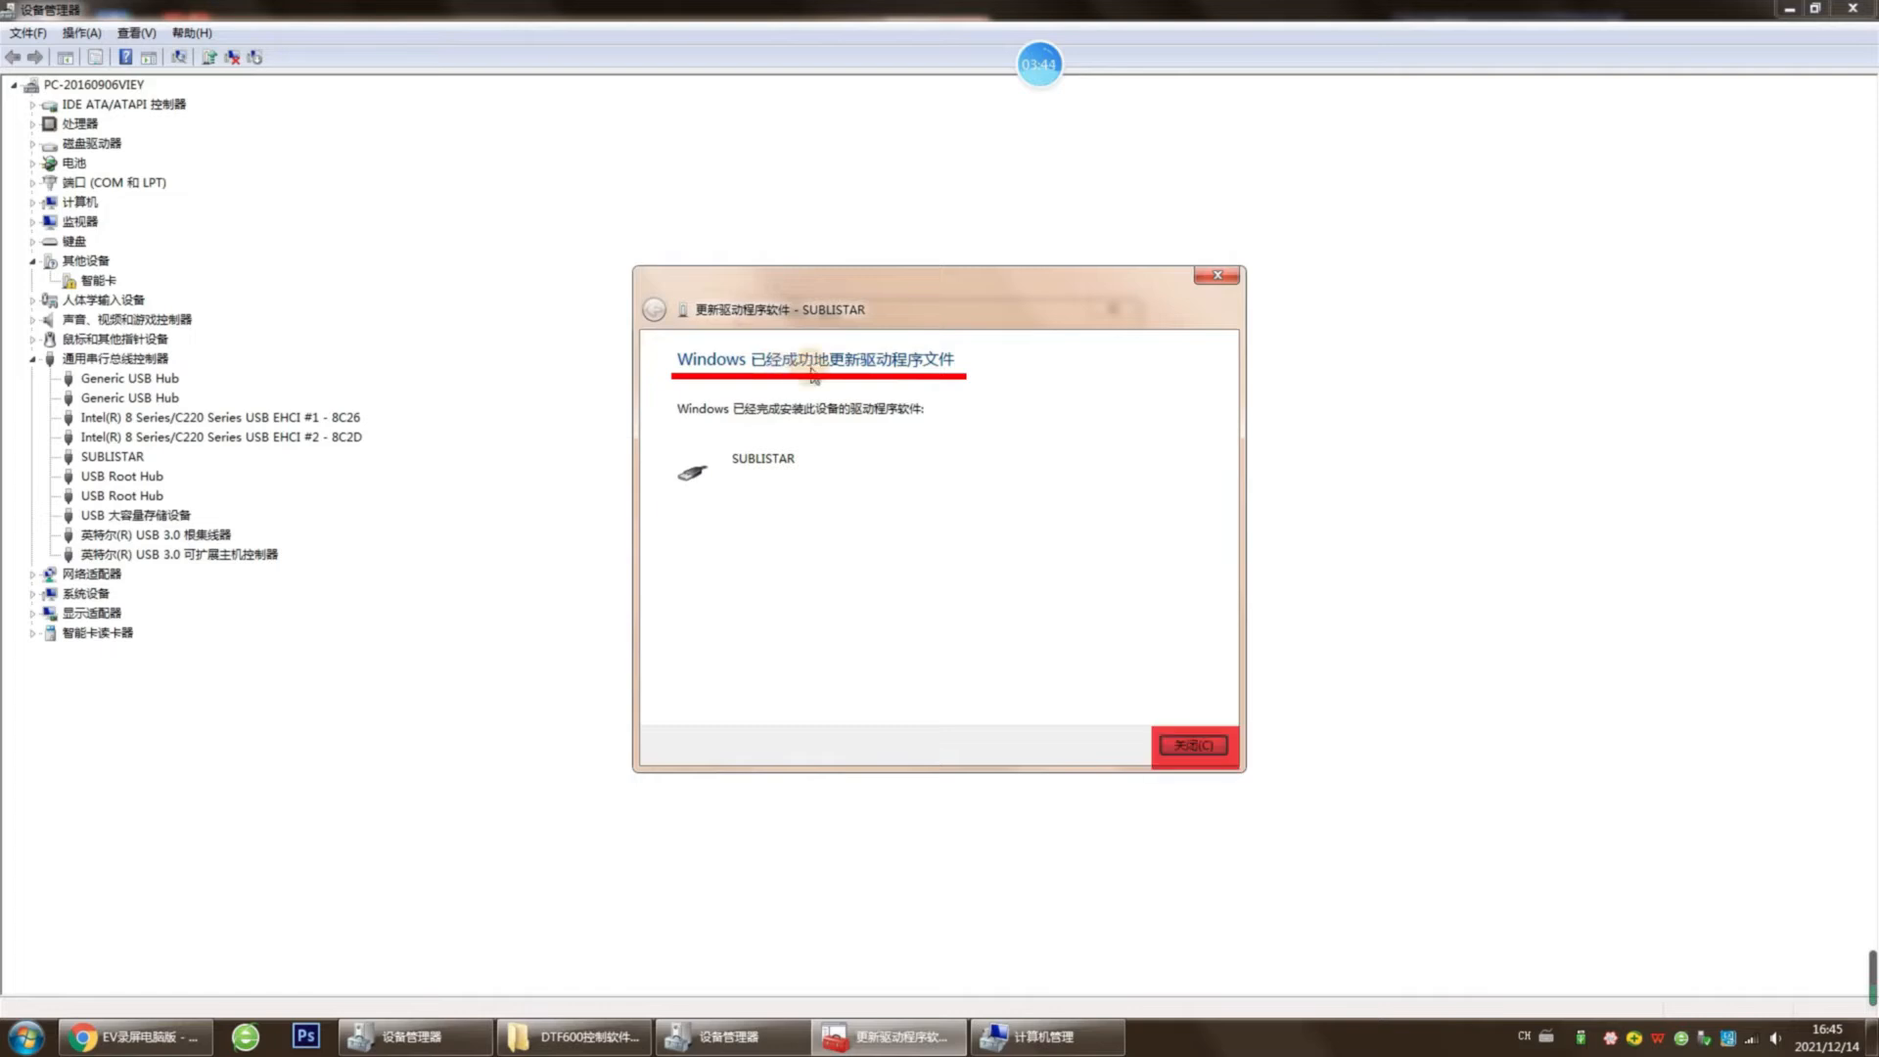
click(1190, 744)
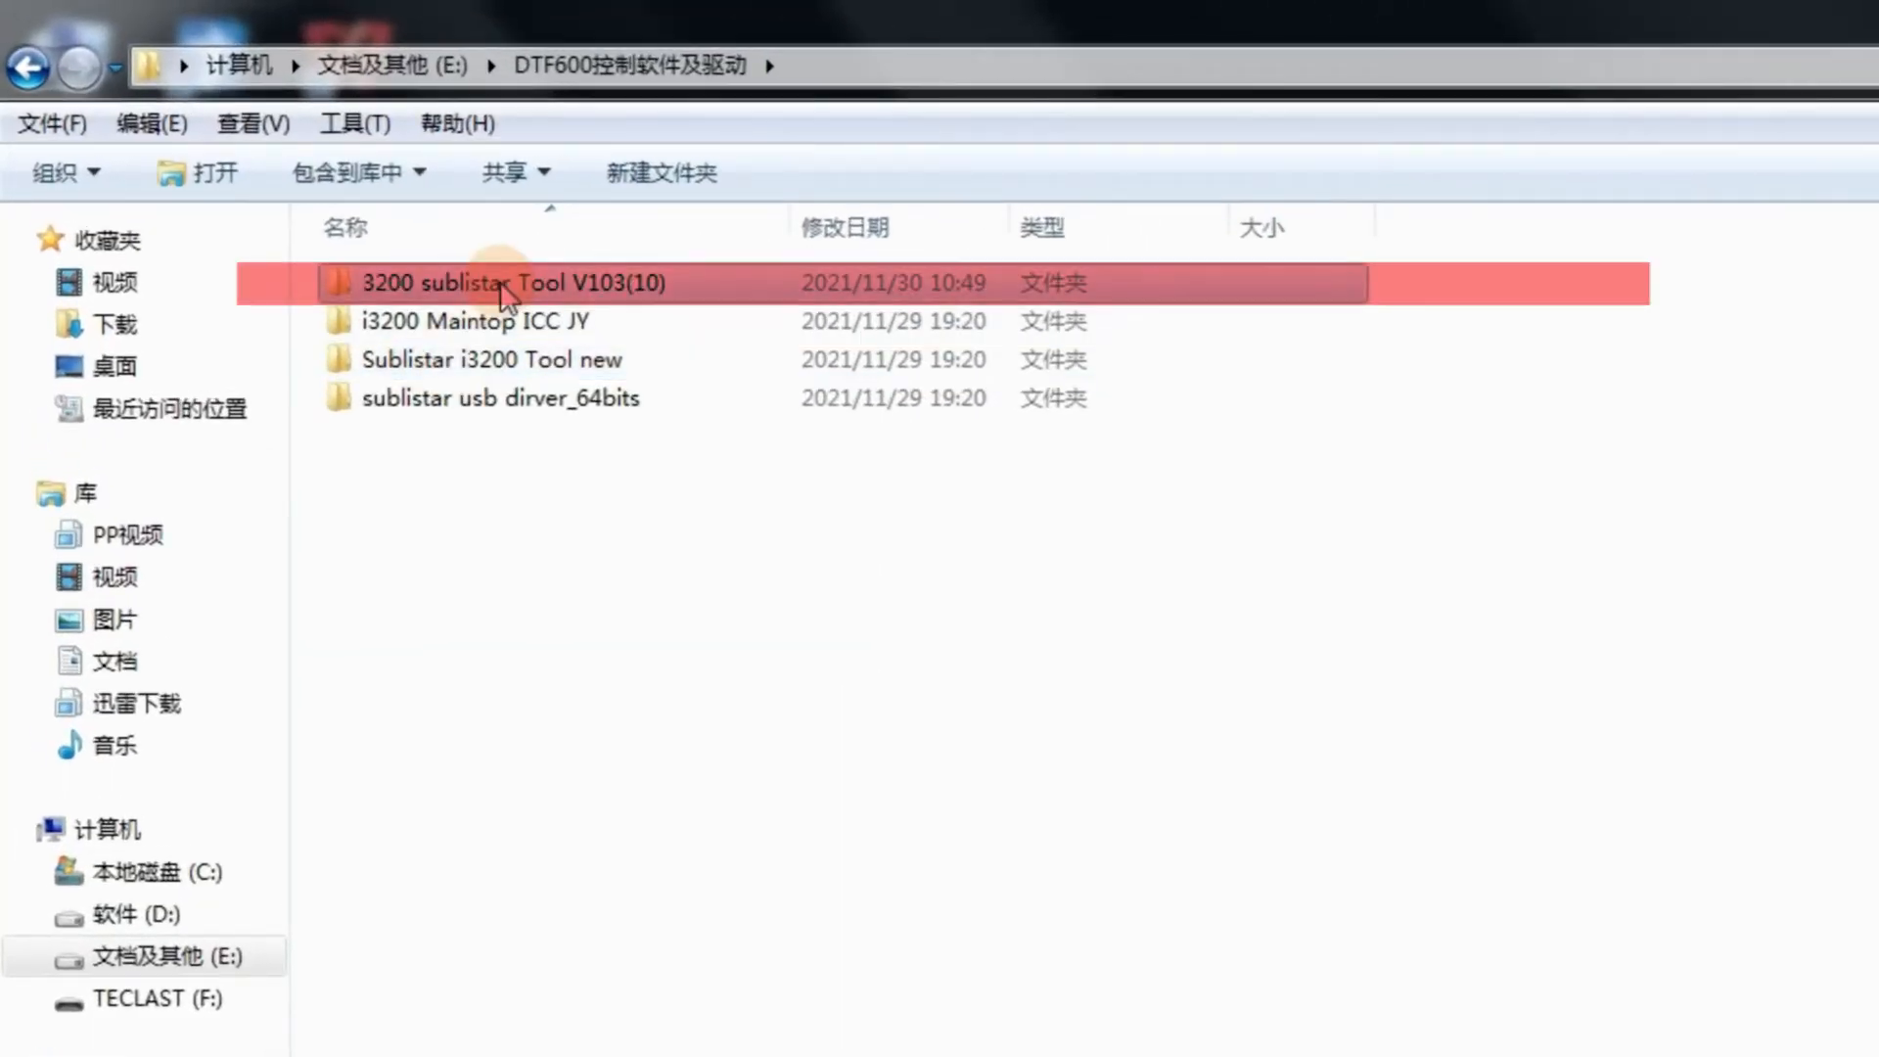
Step: Run Sublistar Tool from the V103(10) folder and load 12.14-2.prn as the target file
double_click(503, 283)
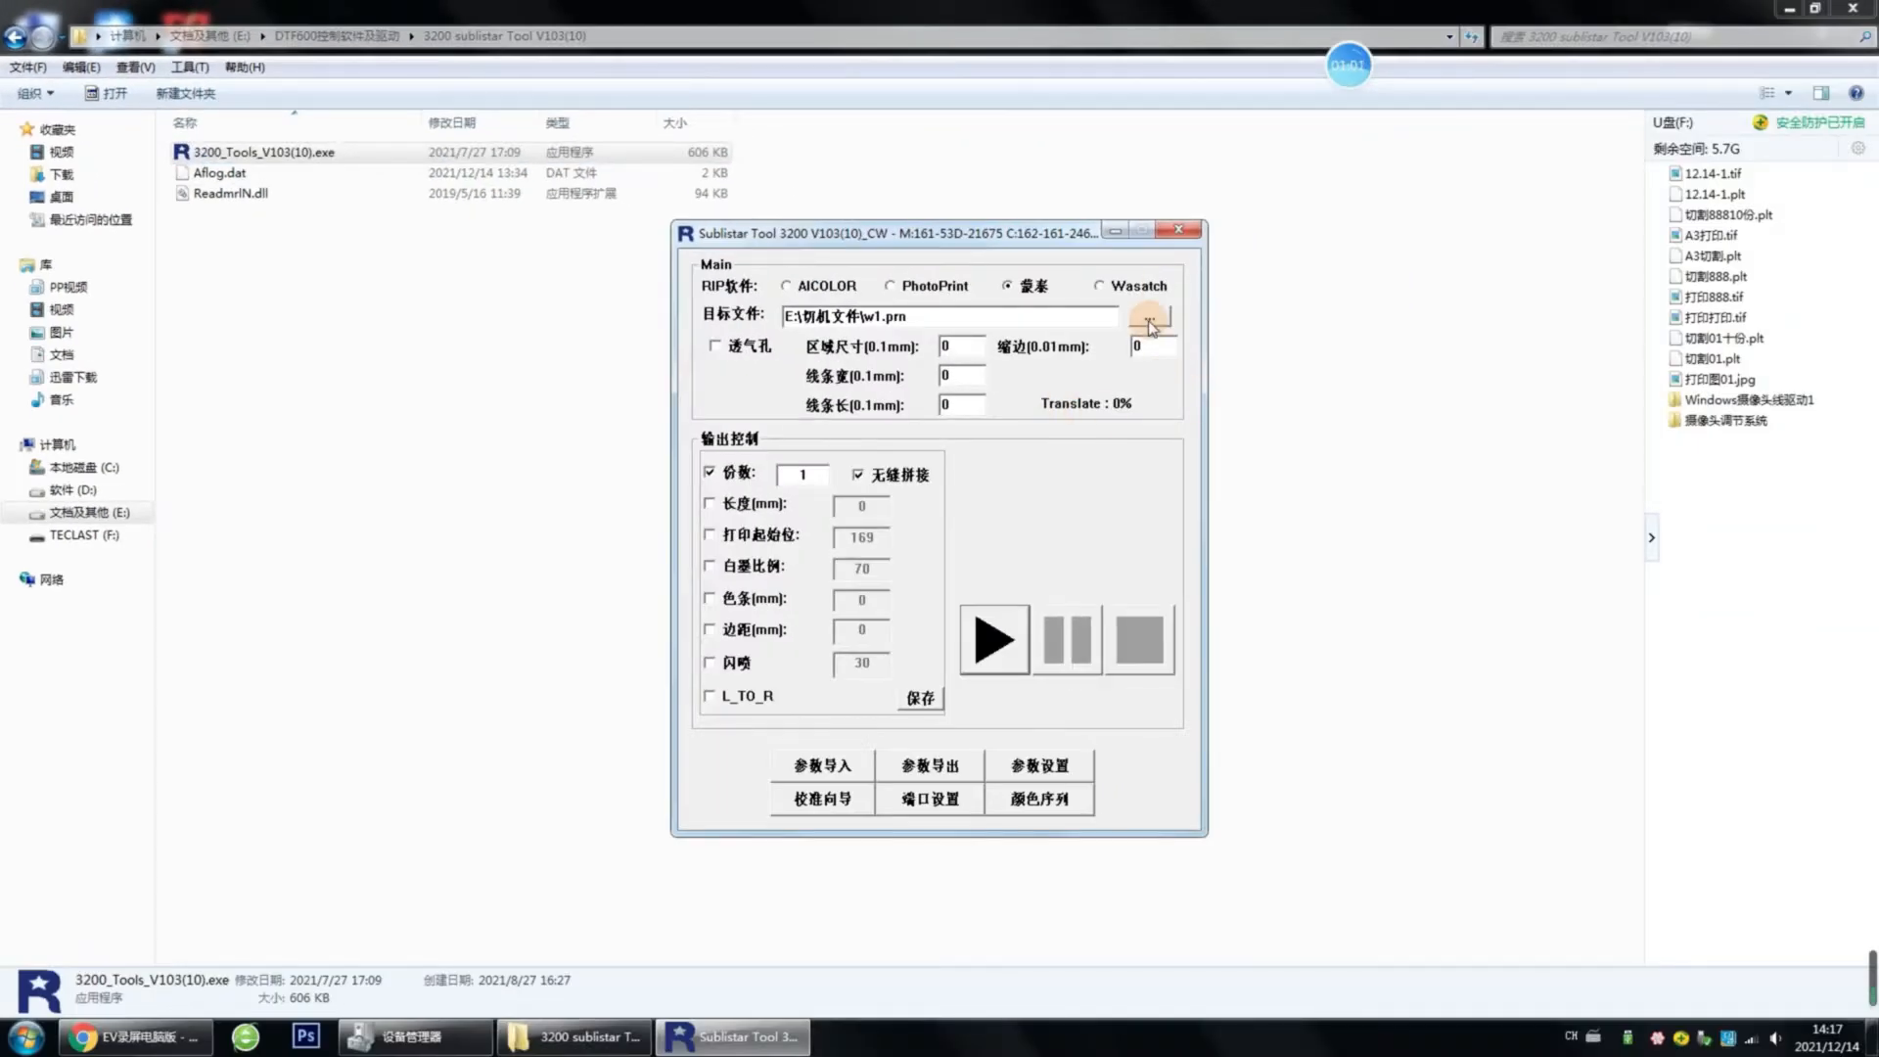
click(1148, 320)
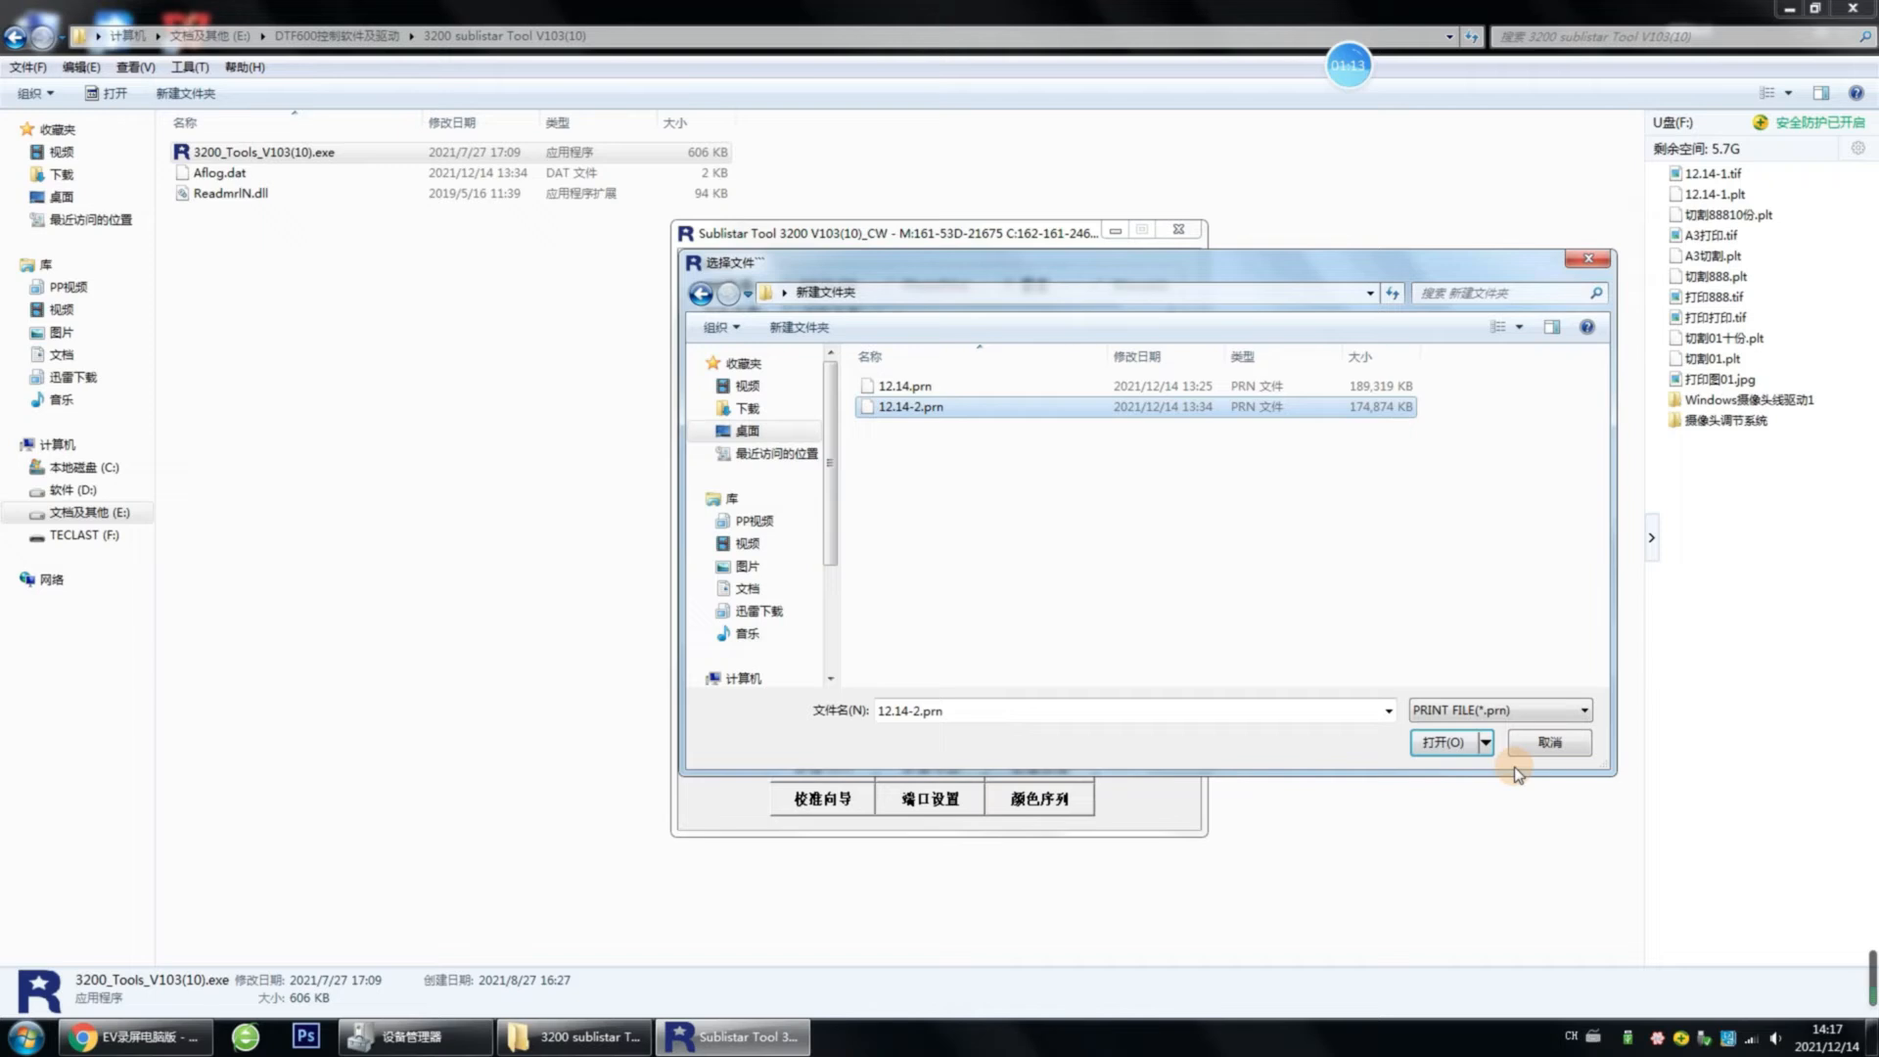
click(1444, 742)
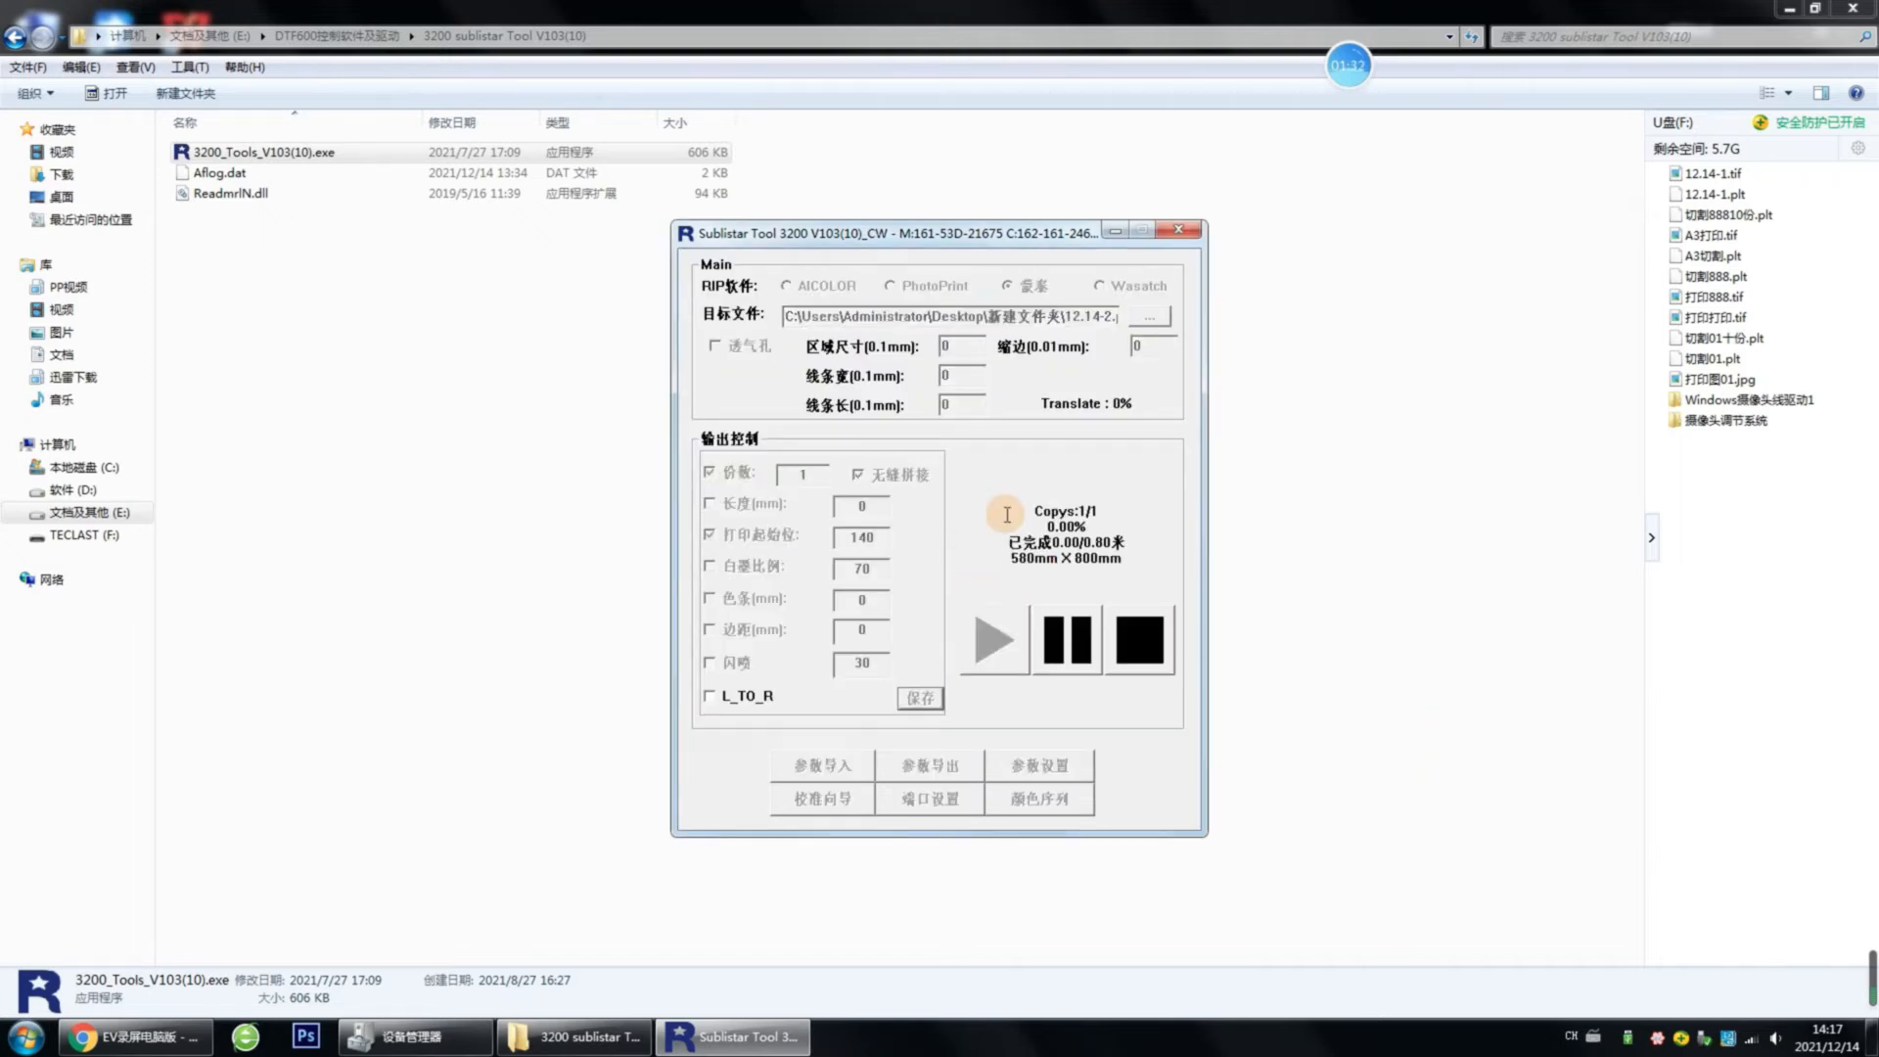